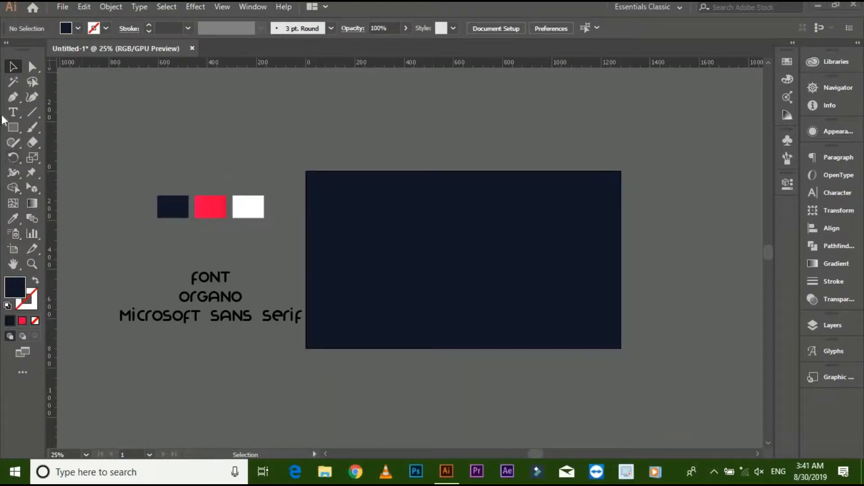
# Draw a tall vertical line with the Line Segment tool and give it a white 60 pt stroke
pyautogui.click(13, 97)
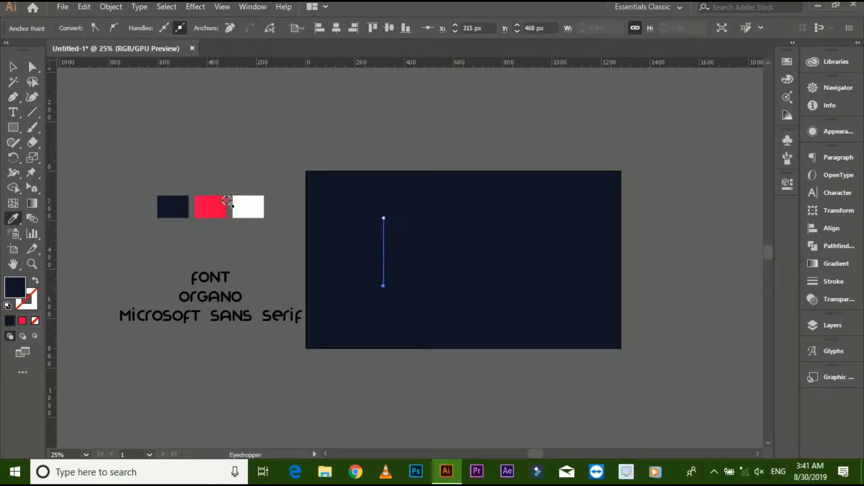
pyautogui.click(13, 67)
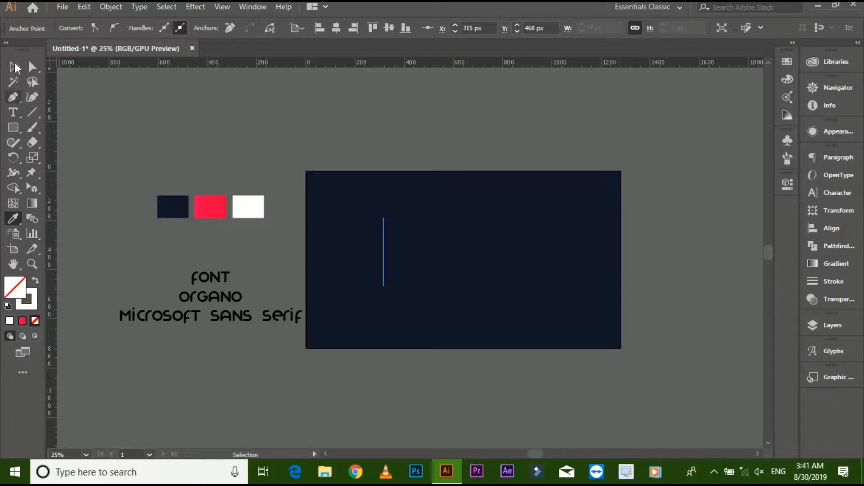
pyautogui.click(383, 252)
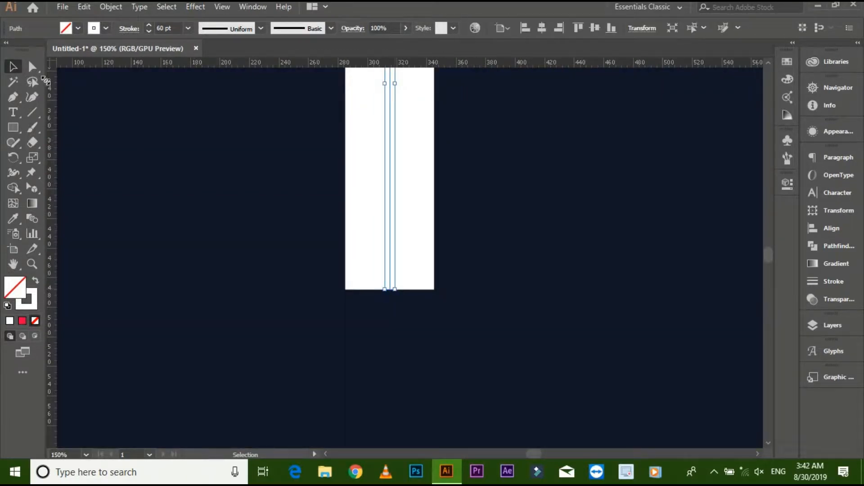
# Alt-drag a copy of the white bar beside the first, then deselect it
pyautogui.click(32, 66)
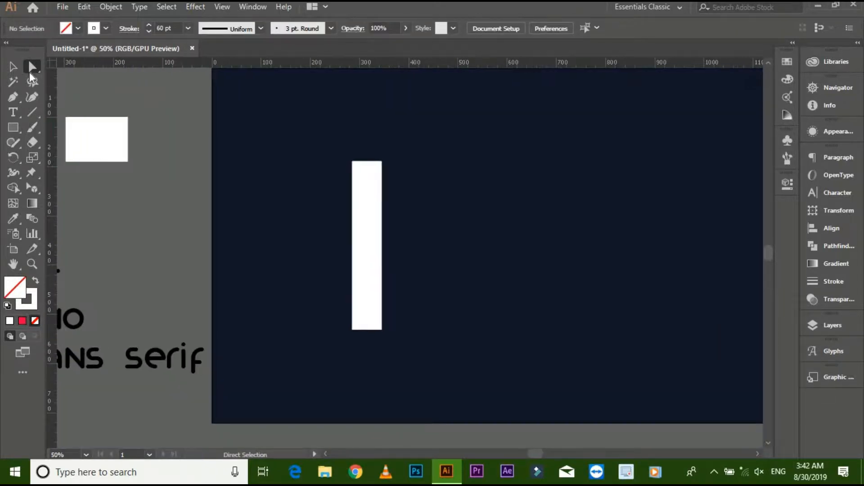
pyautogui.click(367, 244)
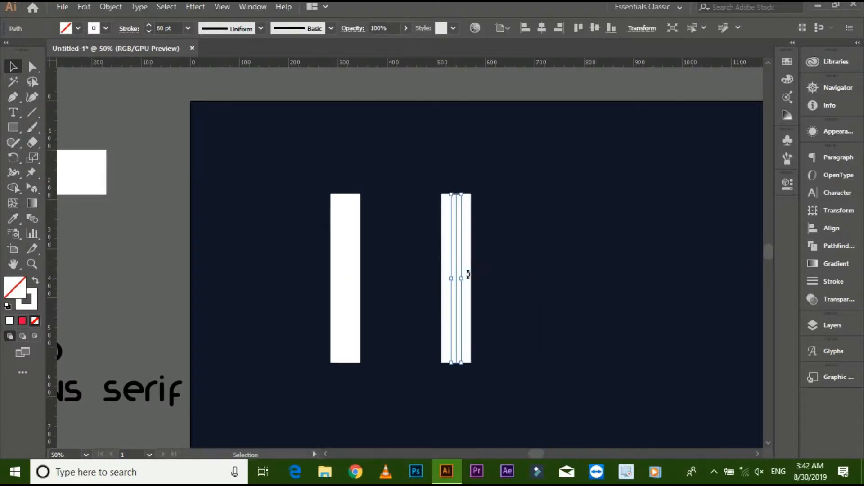
pyautogui.moveTo(463, 270)
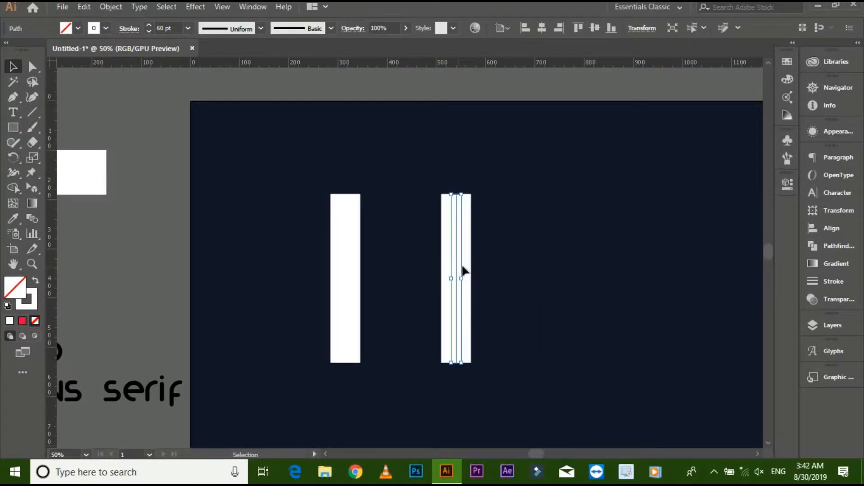
pyautogui.click(523, 314)
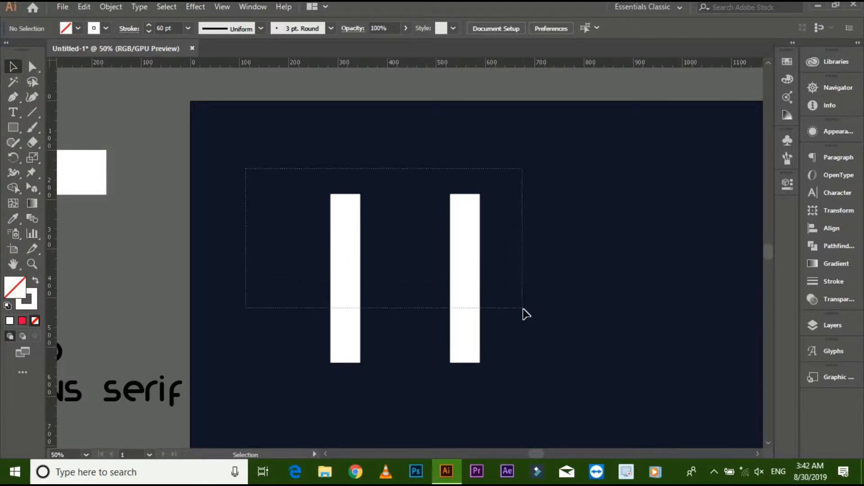
pyautogui.click(110, 7)
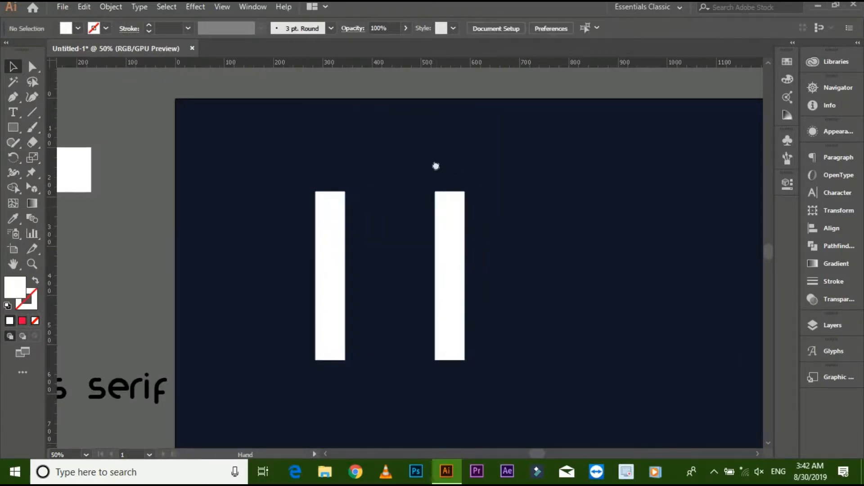
# Draw a 60 pt white-stroked circle and delete its right anchor, leaving a half ring
pyautogui.click(13, 127)
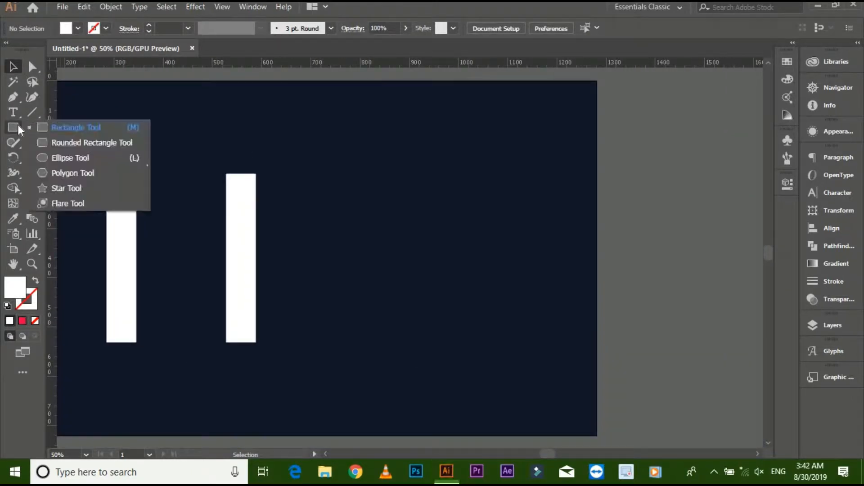
pyautogui.click(70, 158)
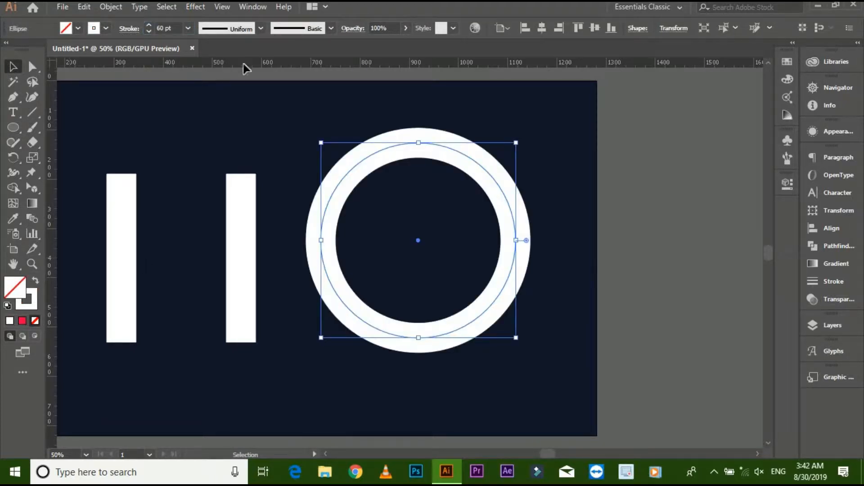
pyautogui.click(32, 66)
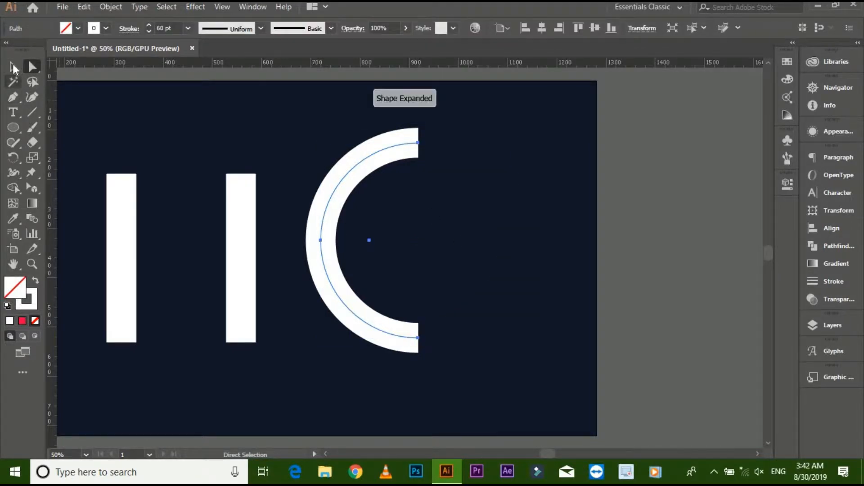
pyautogui.click(12, 67)
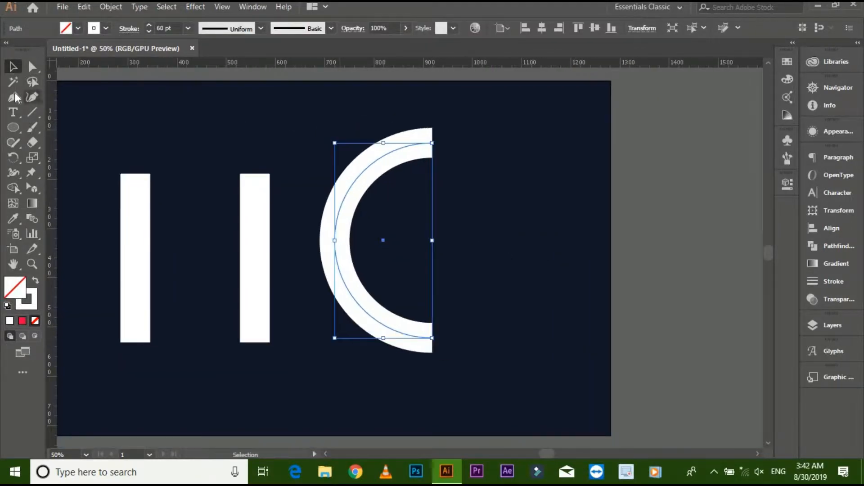
pyautogui.click(13, 97)
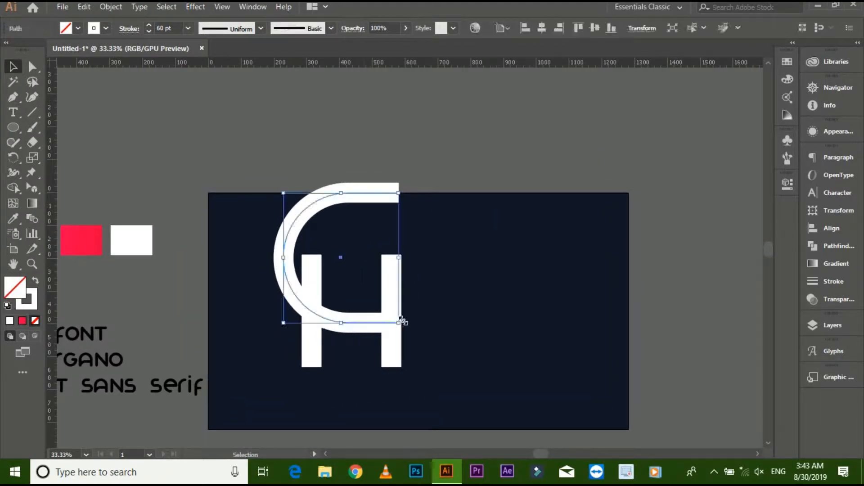
# Resize the arc to sit over the H and expand its stroke via Object > Expand
pyautogui.moveTo(340, 257); pyautogui.dragTo(340, 268)
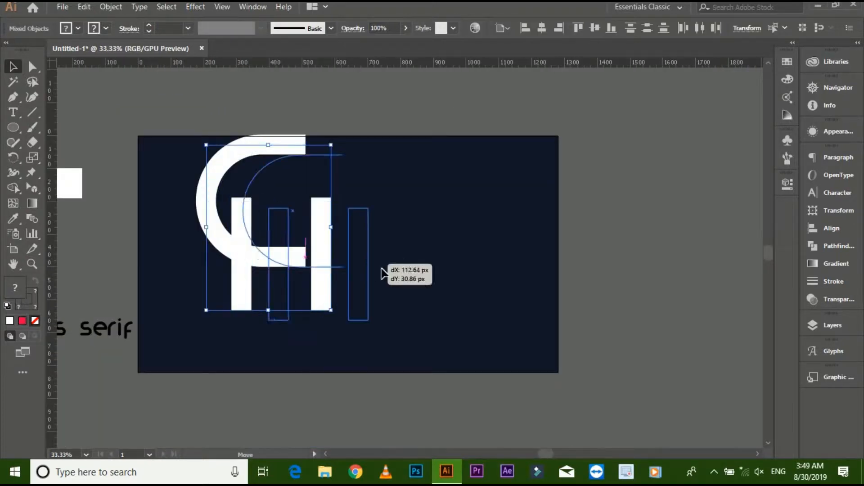
pyautogui.click(110, 7)
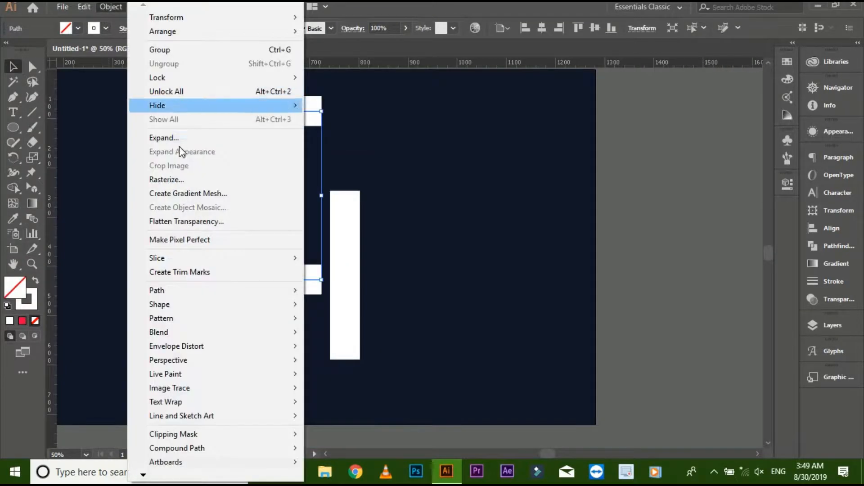
pyautogui.click(164, 137)
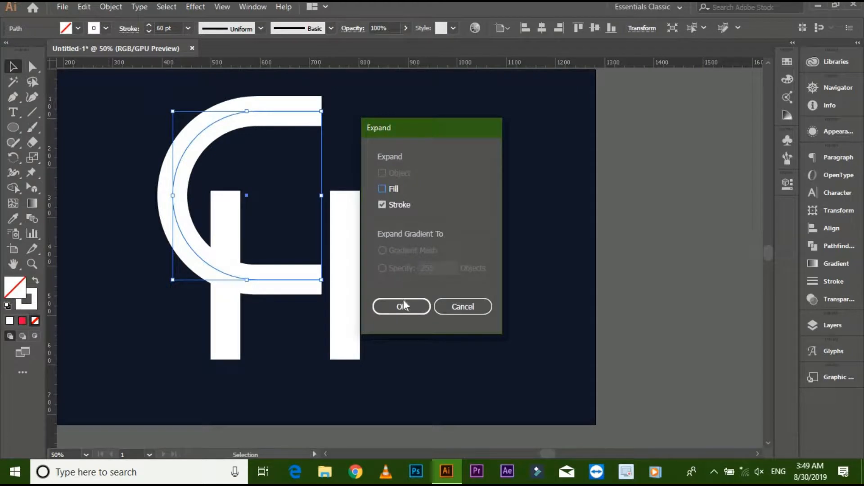
pyautogui.click(401, 306)
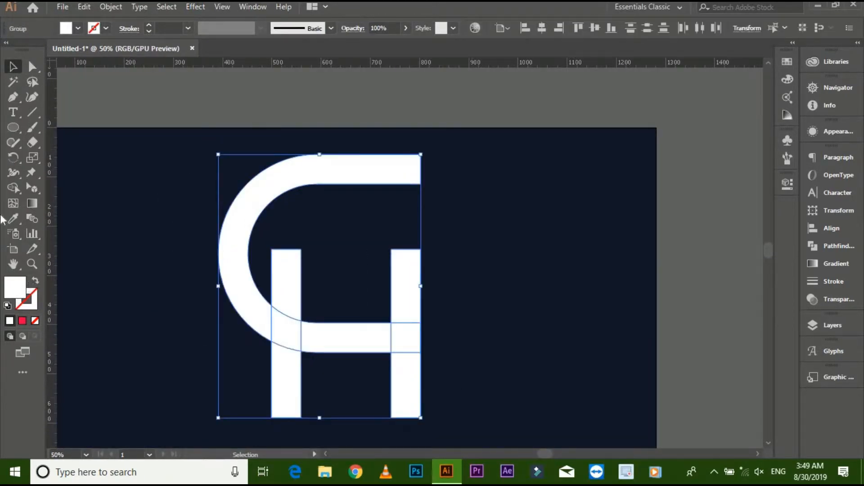
# Divide the mark with Pathfinder, then select the inner bars and leg pieces to check them
pyautogui.click(13, 188)
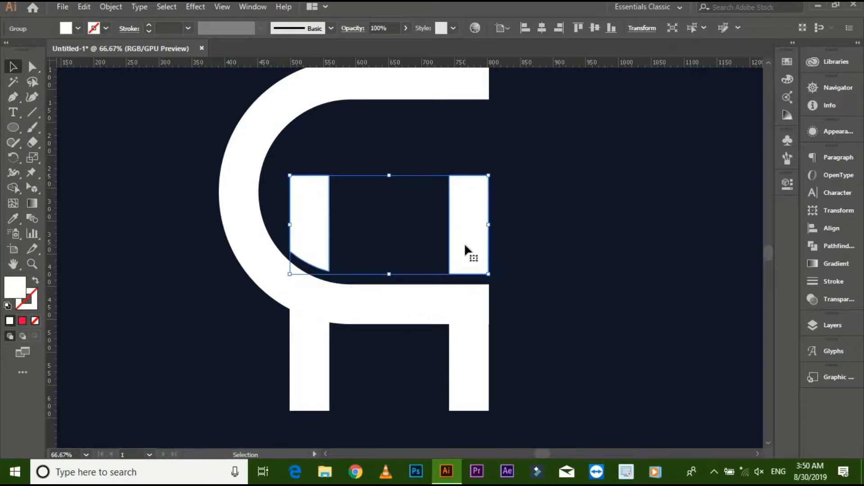
pyautogui.click(260, 375)
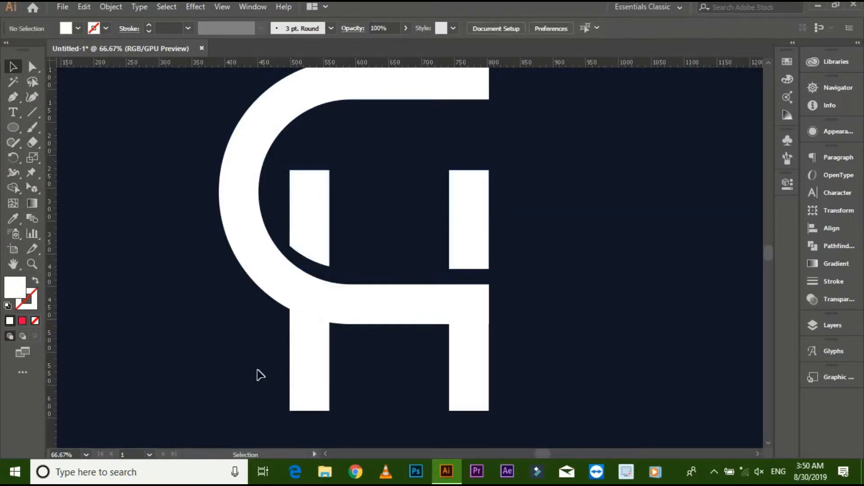
pyautogui.click(389, 375)
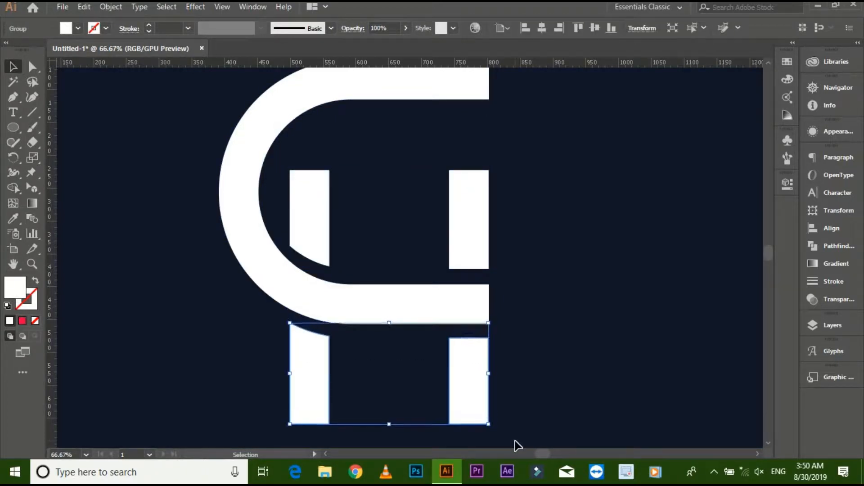
pyautogui.click(577, 380)
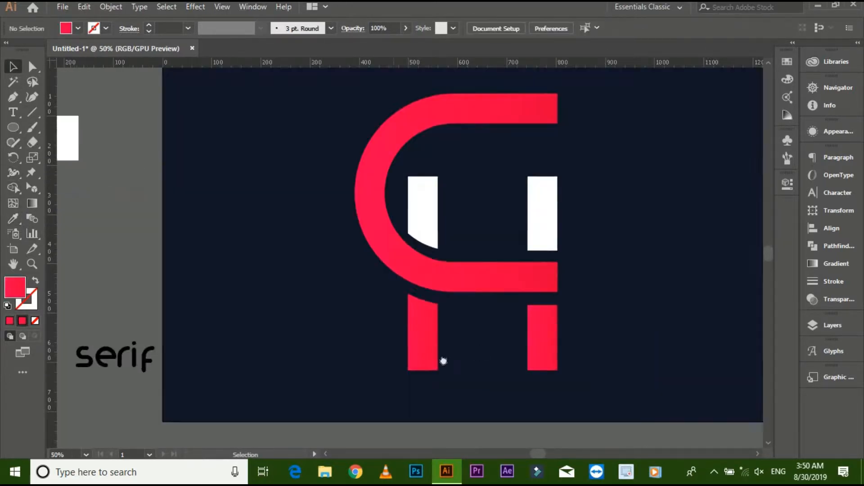
# Ungroup the red legs and round piece ends using Direct Selection live corners
pyautogui.click(32, 67)
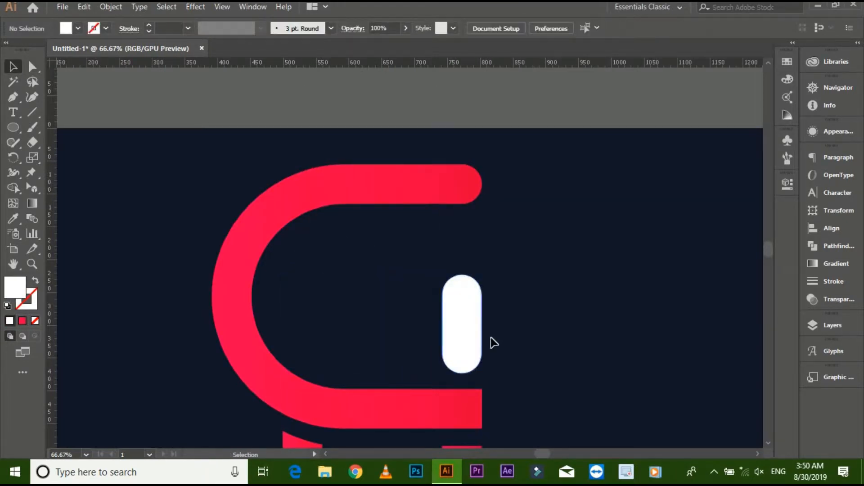
pyautogui.rightClick(493, 342)
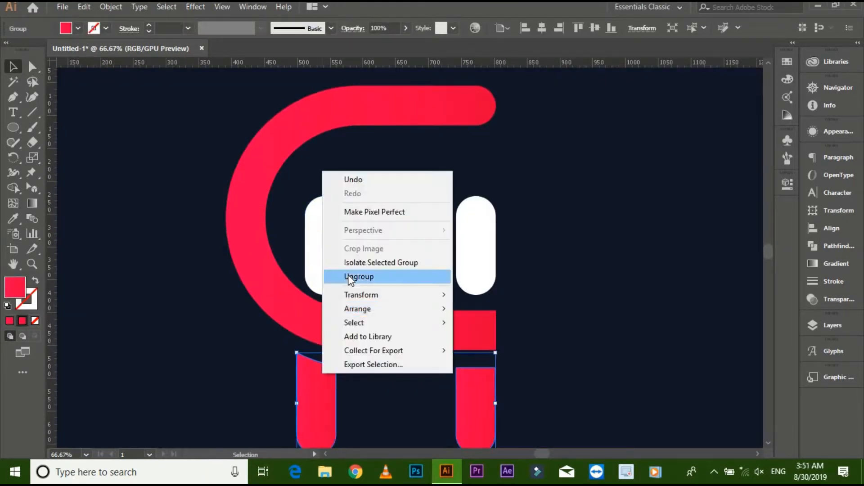
pyautogui.click(359, 276)
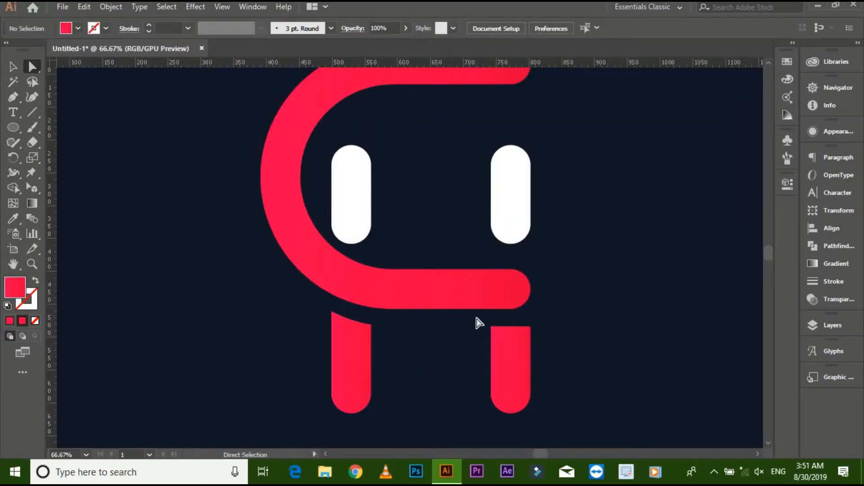
pyautogui.click(13, 66)
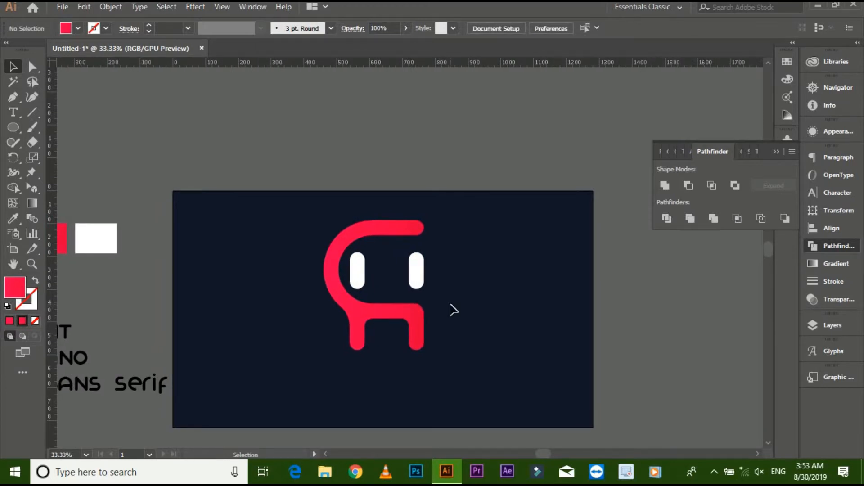
pyautogui.moveTo(93, 112)
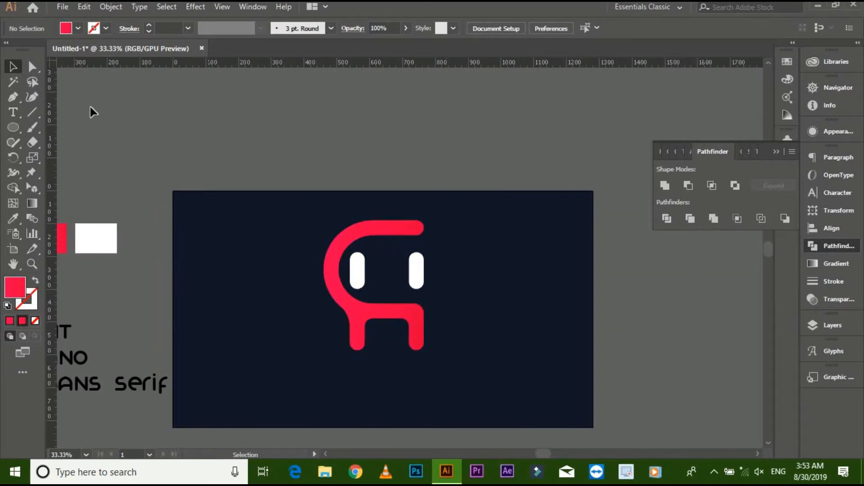
# Type HAPPY and CAT in Organo, eyedrop red onto CAT, and align both words
pyautogui.click(13, 112)
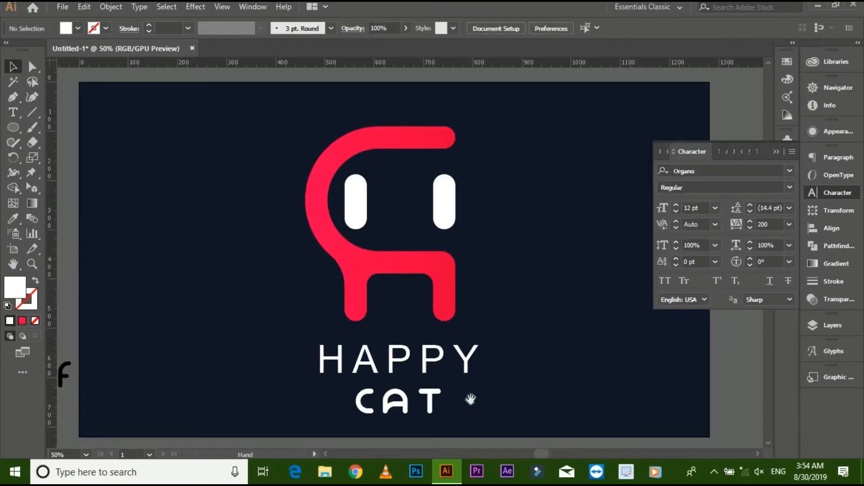
pyautogui.click(397, 389)
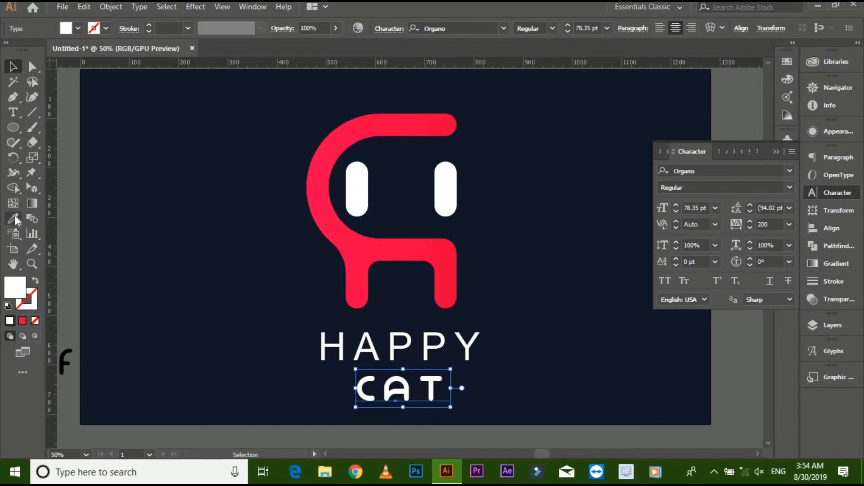
pyautogui.click(13, 219)
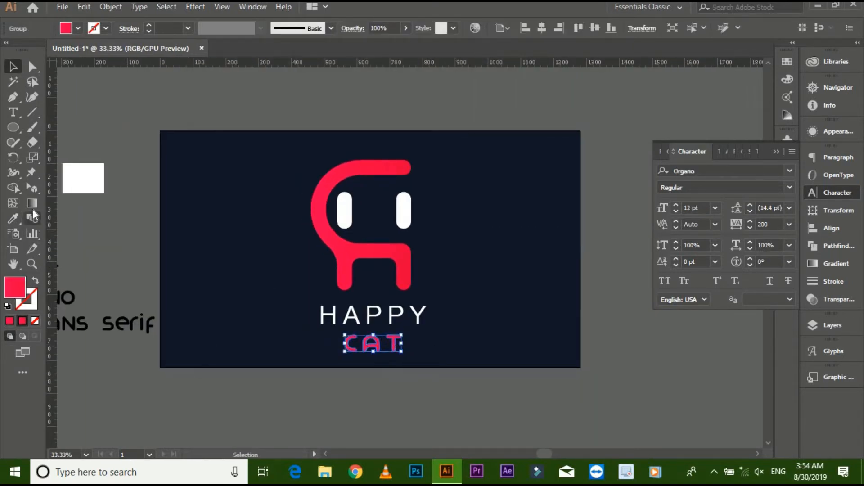
pyautogui.click(373, 315)
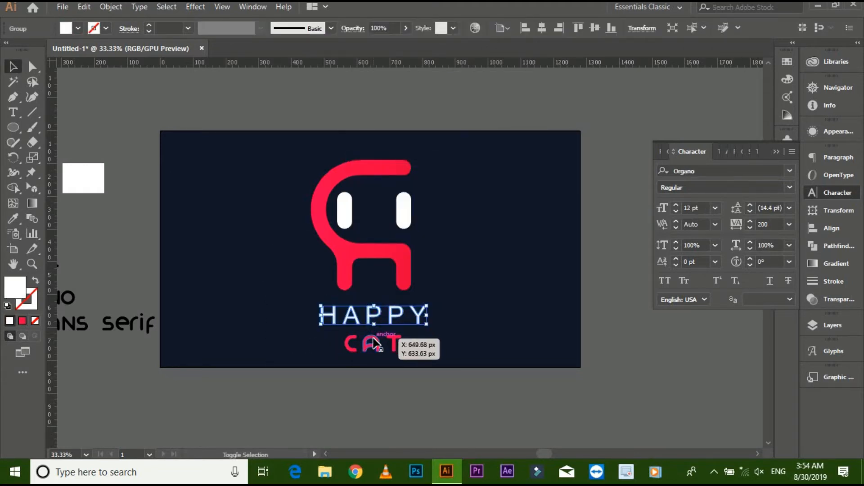
pyautogui.click(420, 320)
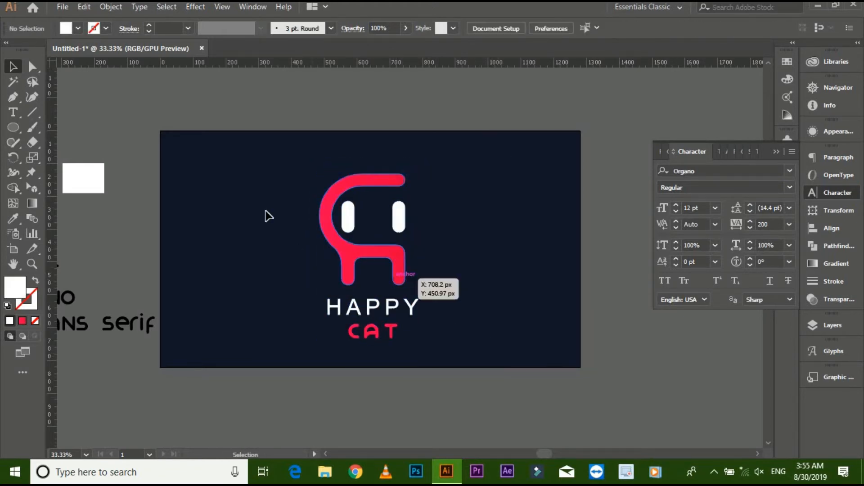
# Select the mark and wordmark and centre them horizontally on the artboard
pyautogui.click(364, 215)
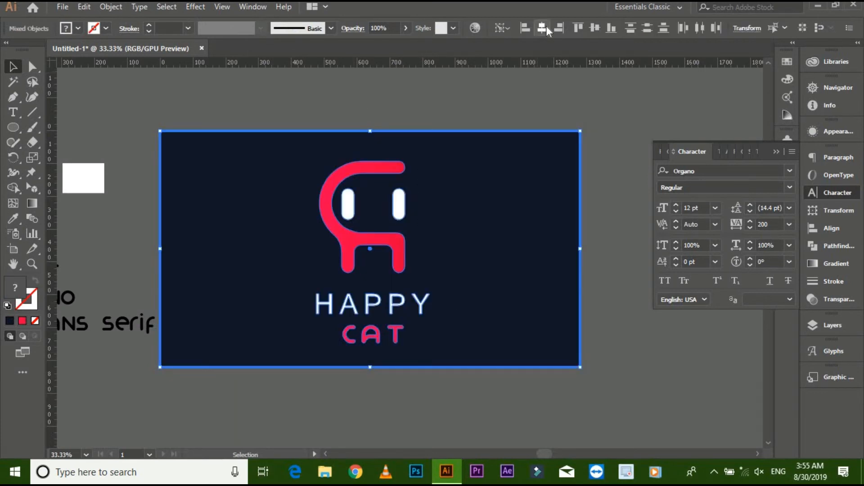
pyautogui.click(586, 179)
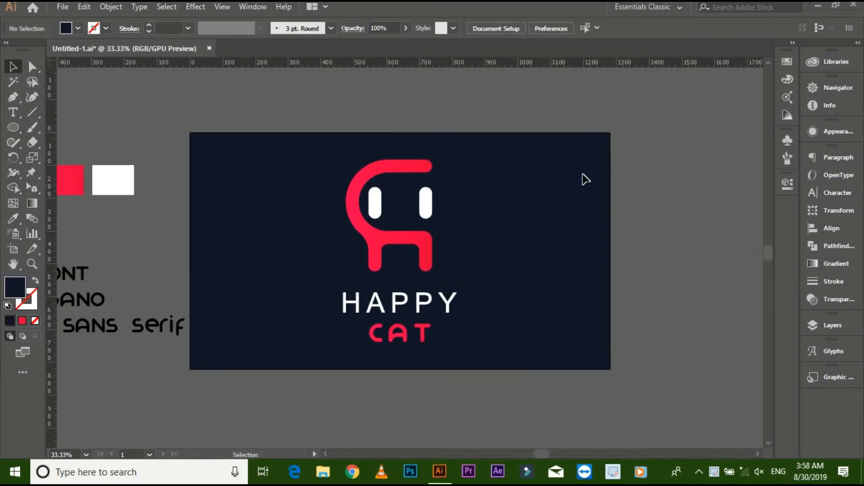
pyautogui.moveTo(427, 205)
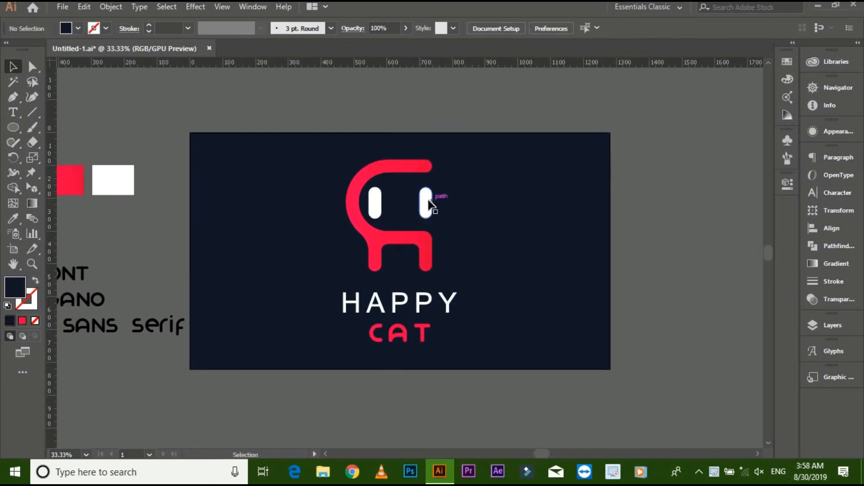